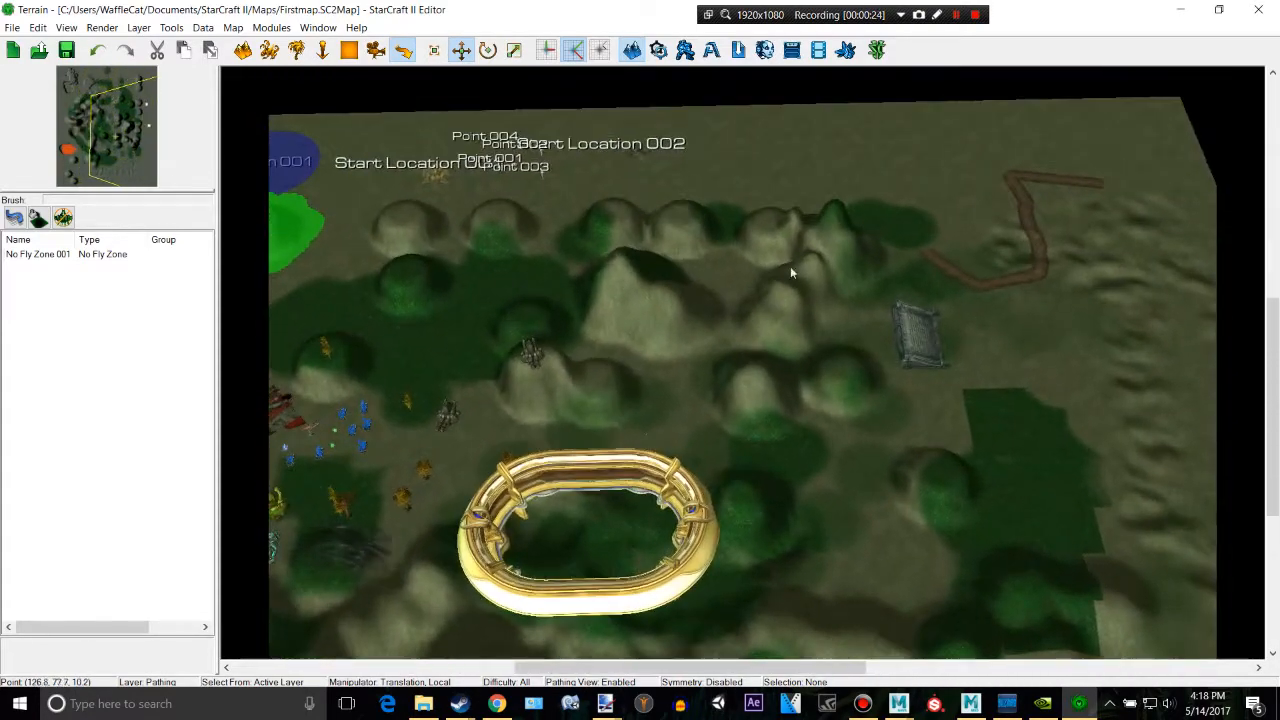
pyautogui.moveTo(877, 50)
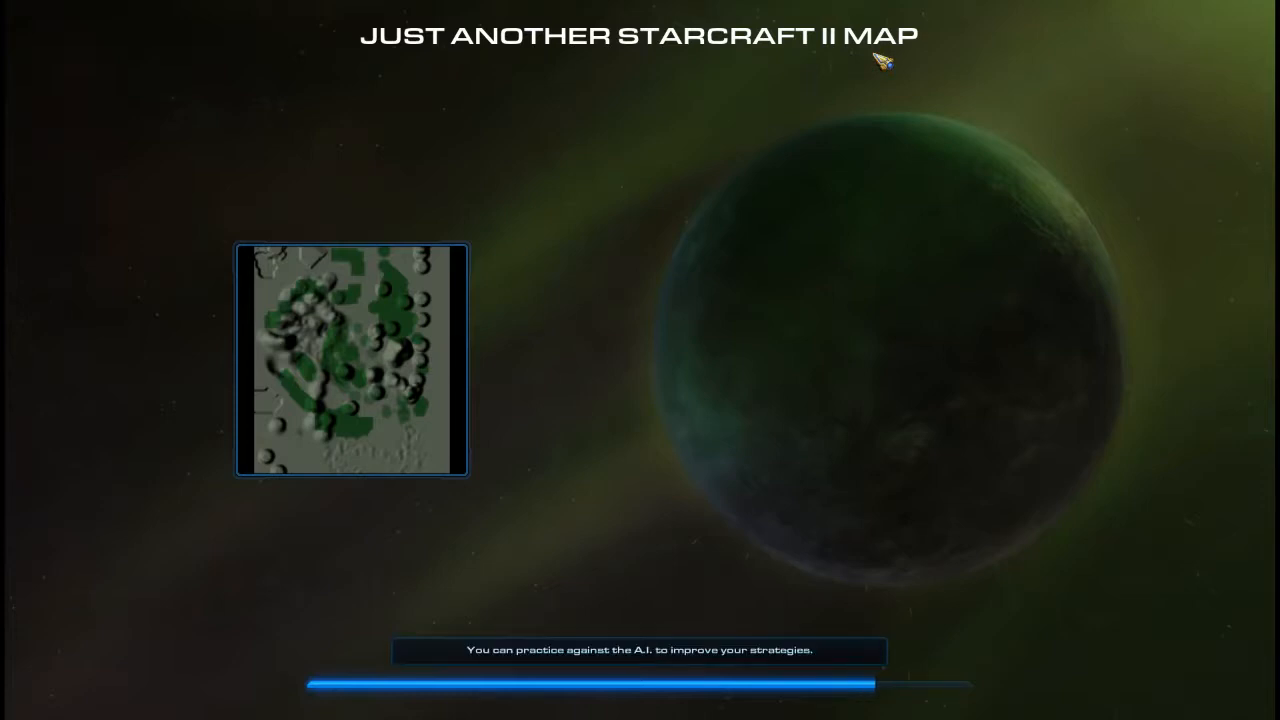
pyautogui.moveTo(515, 167)
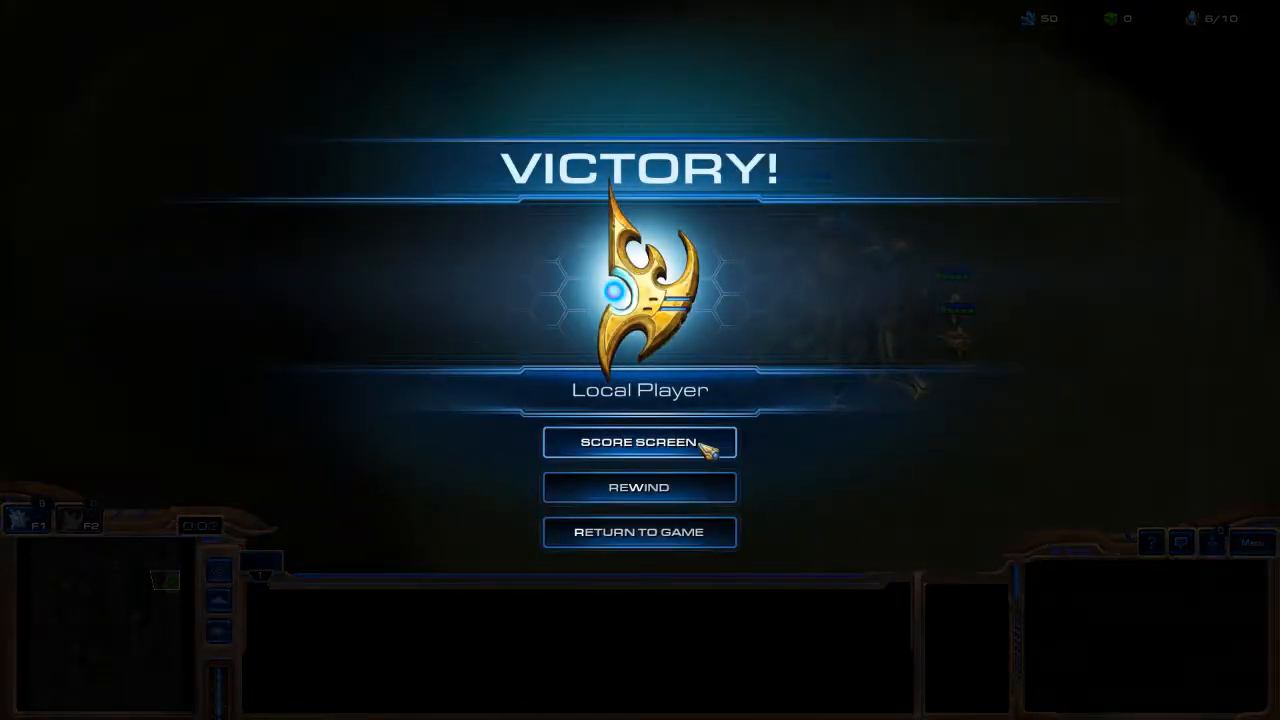
# - Return to the game from the victory message and select a probe beside the Nexus
pyautogui.click(639, 531)
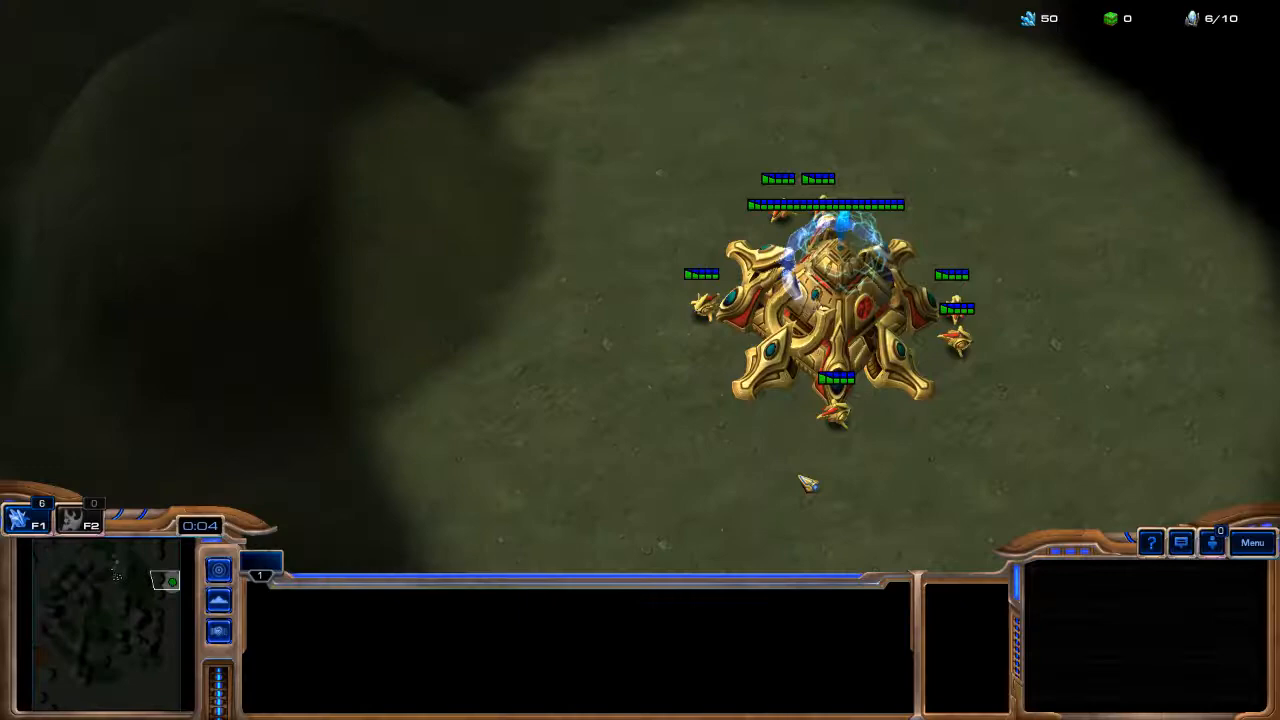
pyautogui.click(863, 433)
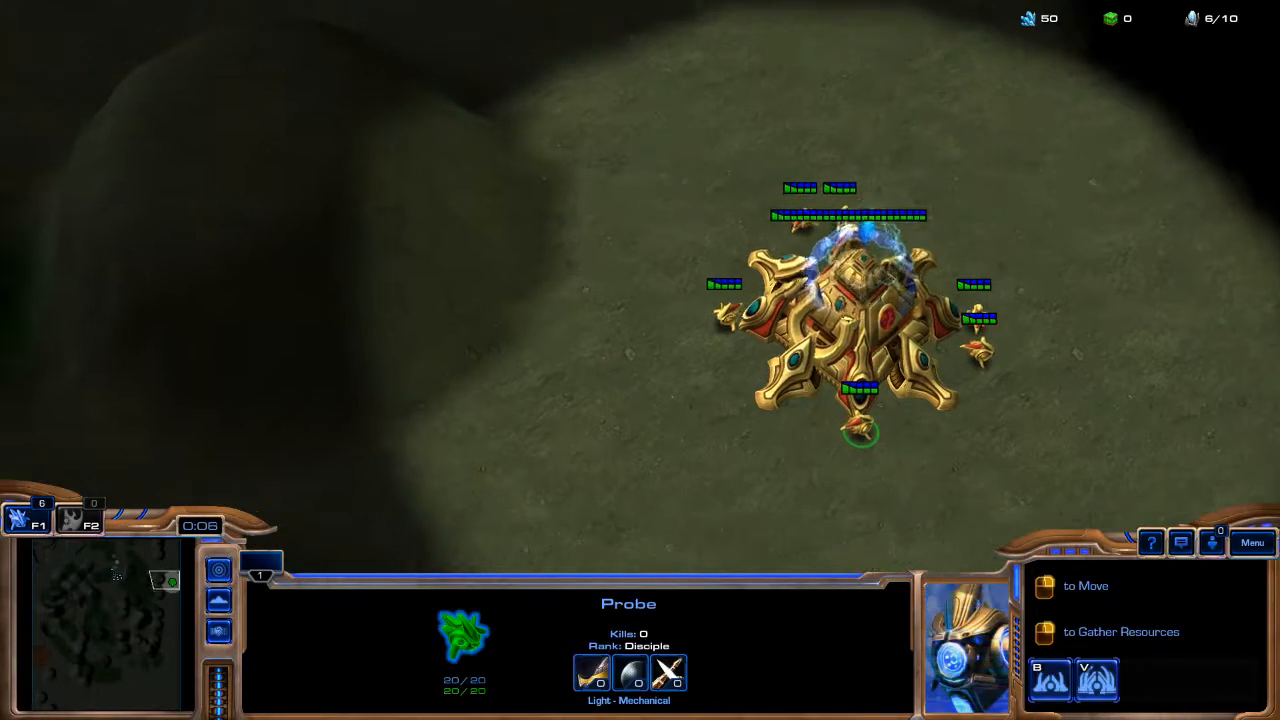
pyautogui.scroll(3)
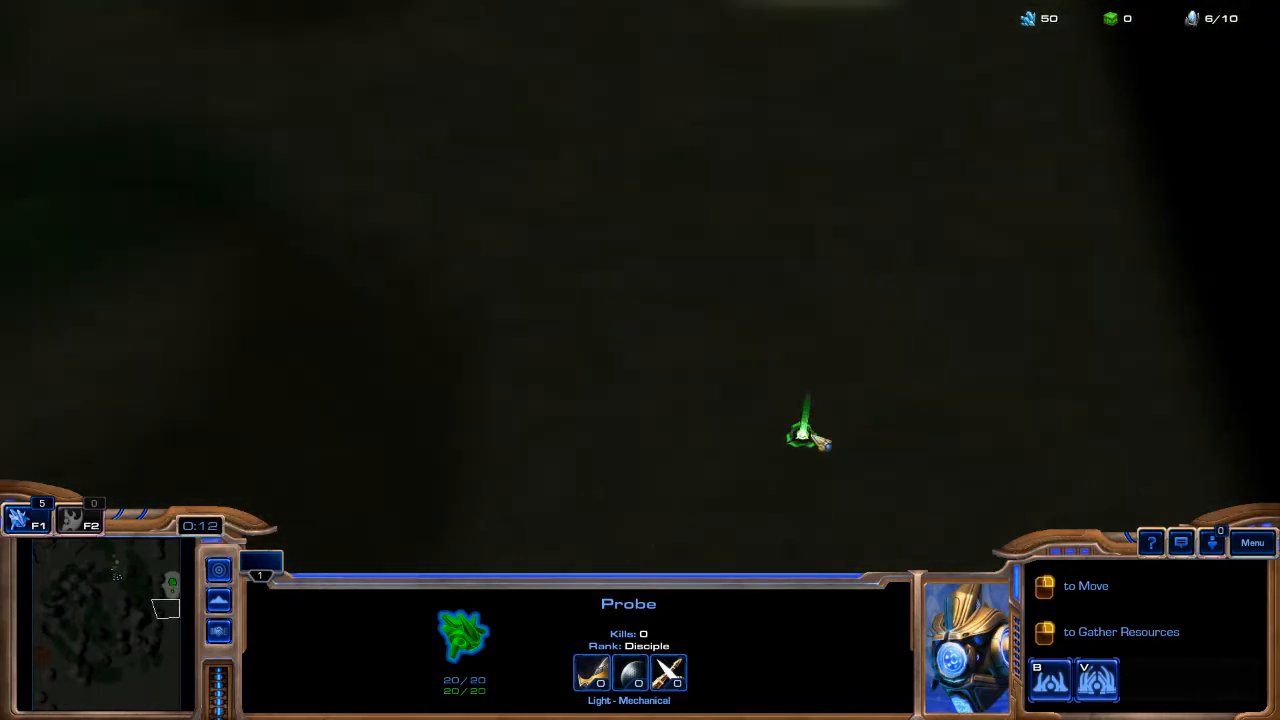
pyautogui.moveTo(260, 568)
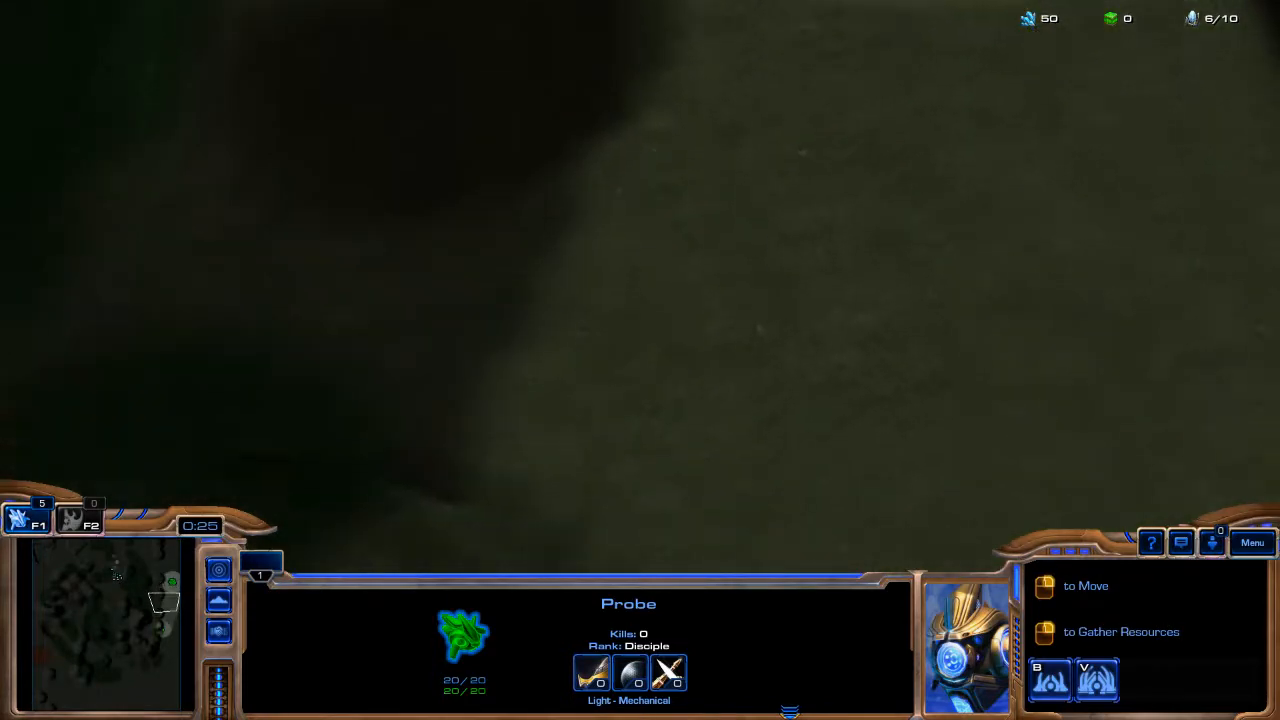
pyautogui.moveTo(218, 598)
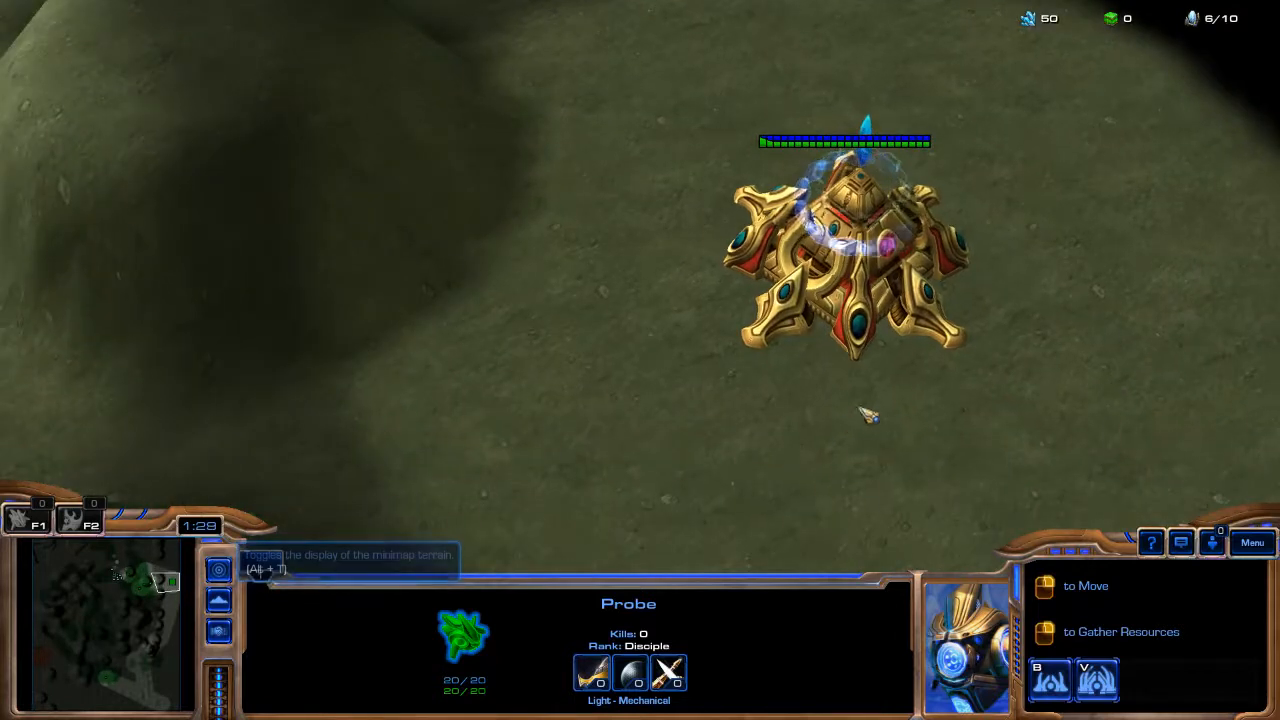
# - Send the probe to distant terrain, scouting past cliffs, ramps and tree doodads
pyautogui.click(845, 250)
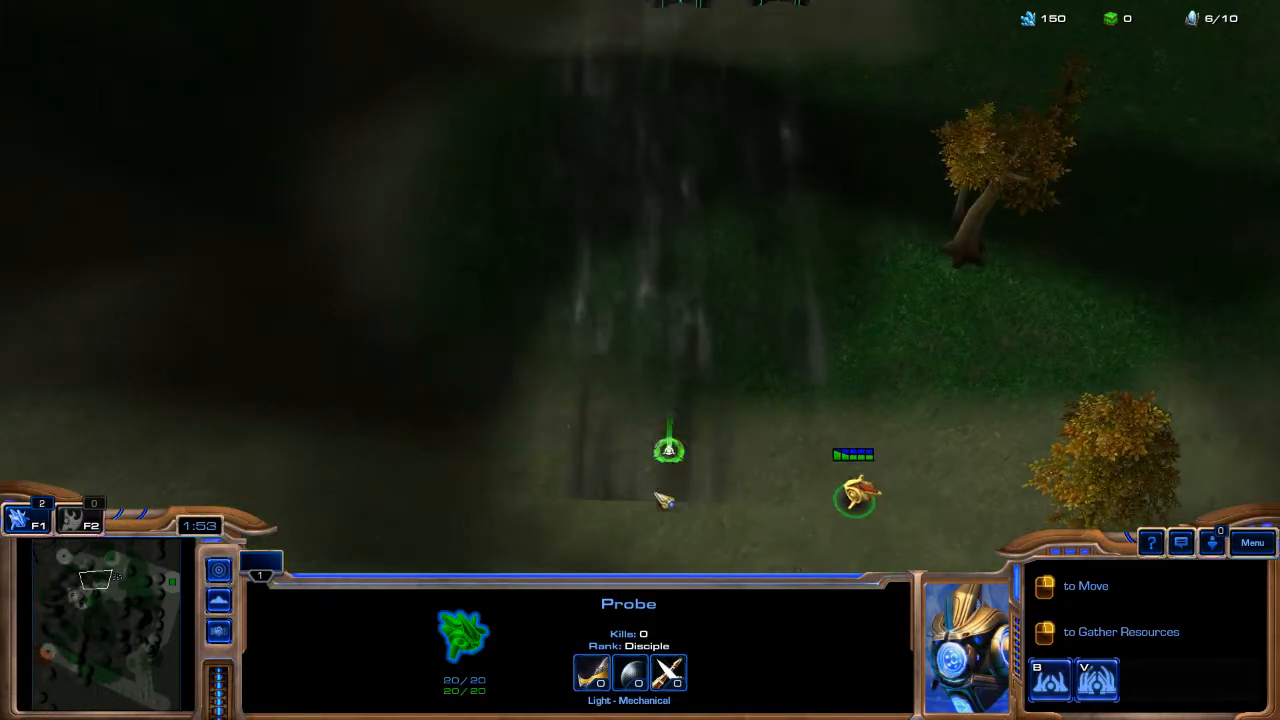
pyautogui.scroll(3)
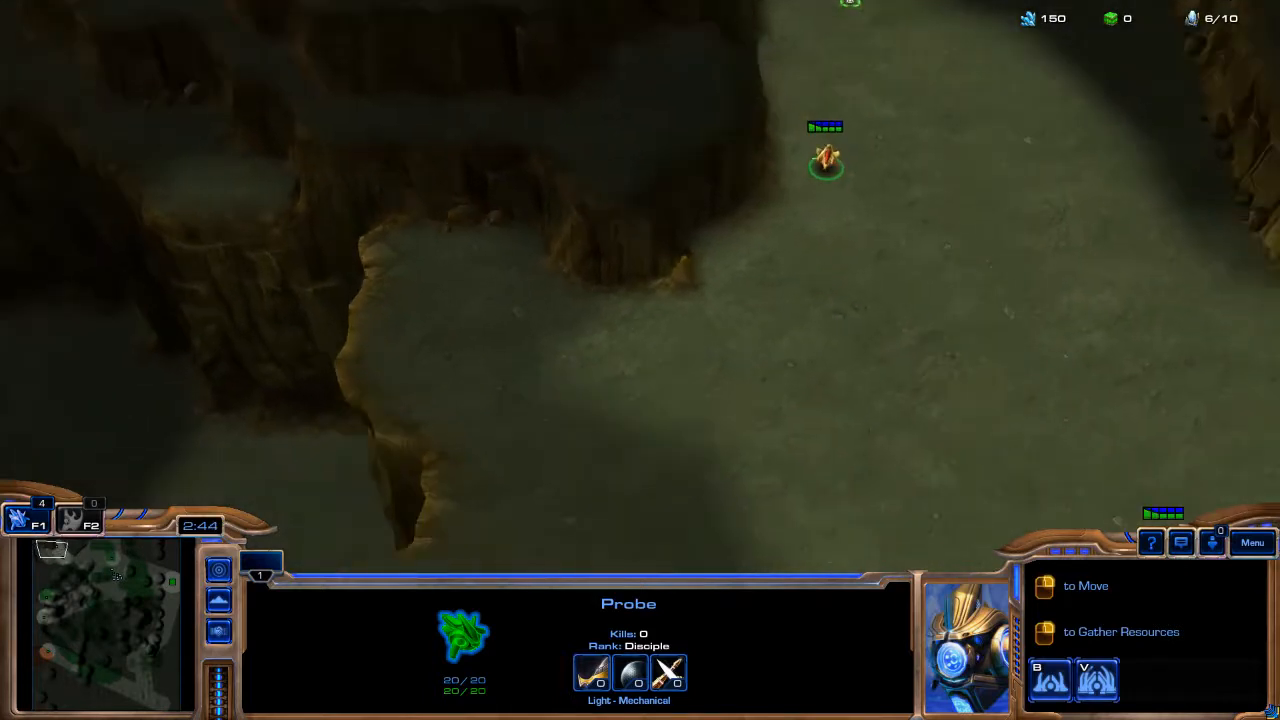
pyautogui.scroll(3)
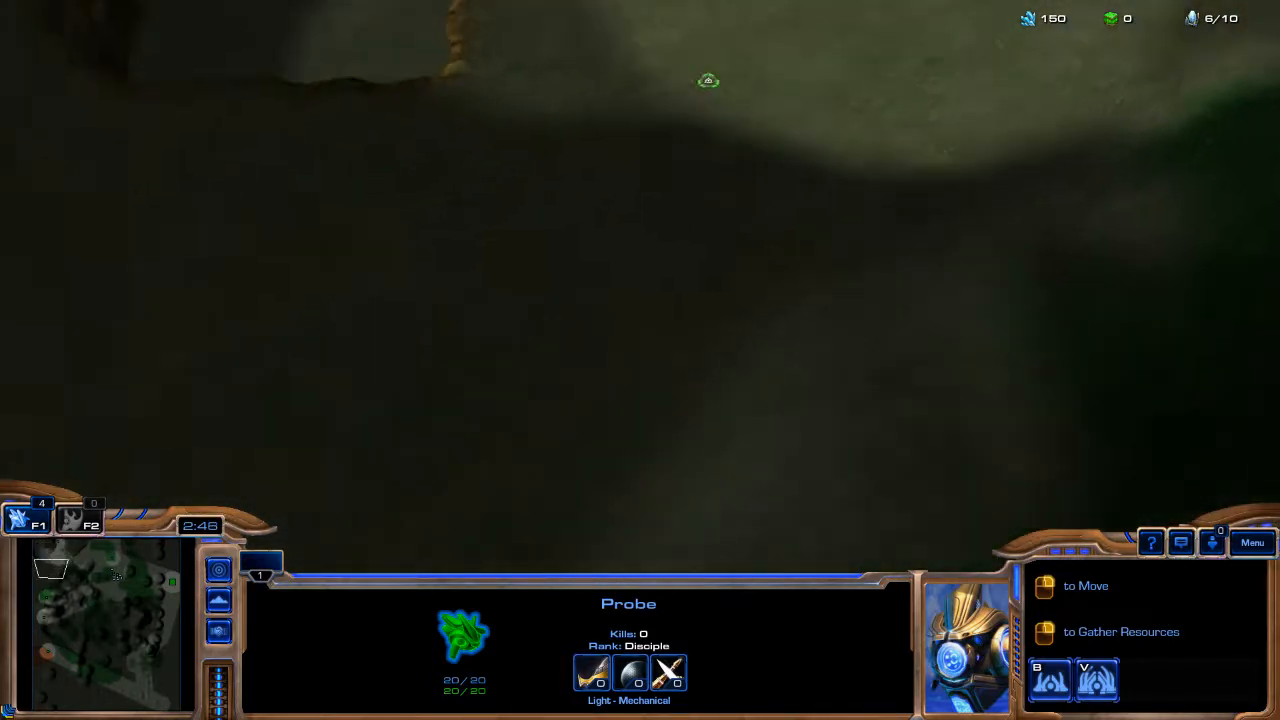